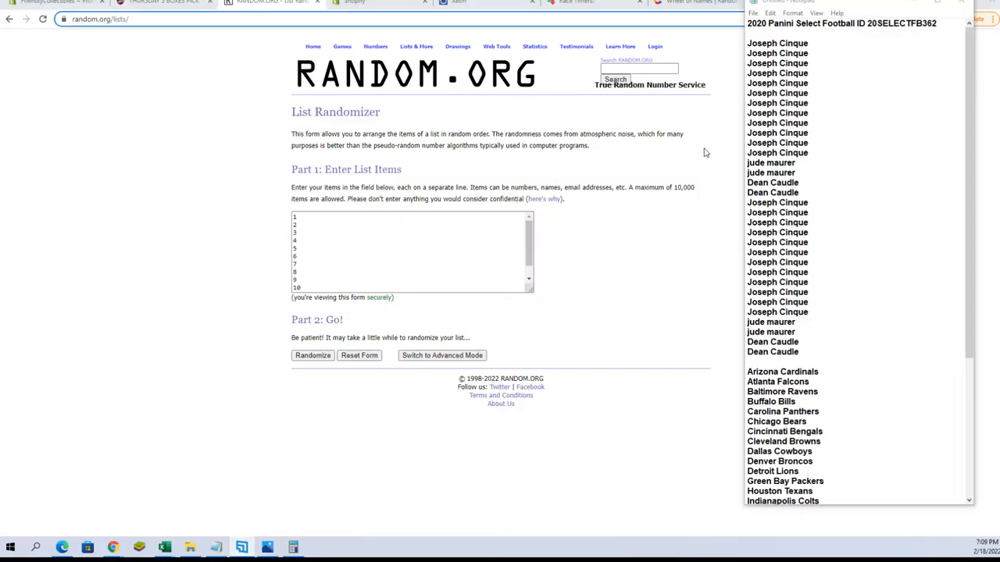
{"action": "mouse_move", "coordinate": [898, 125]}
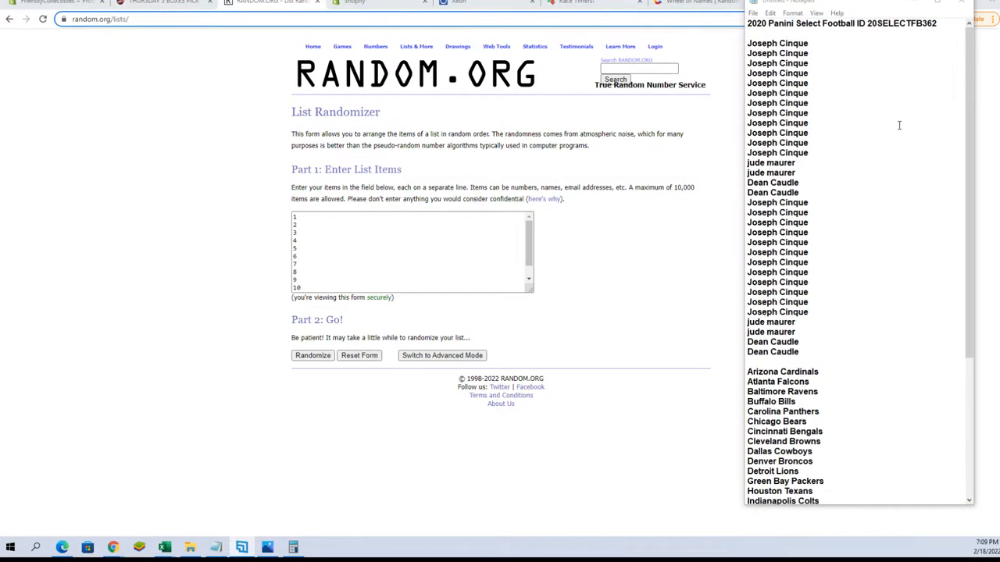
Scroll down so only the List Randomizer form with numbers 1-10 is showing.
{"action": "scroll", "scroll_direction": "down", "scroll_amount": 3}
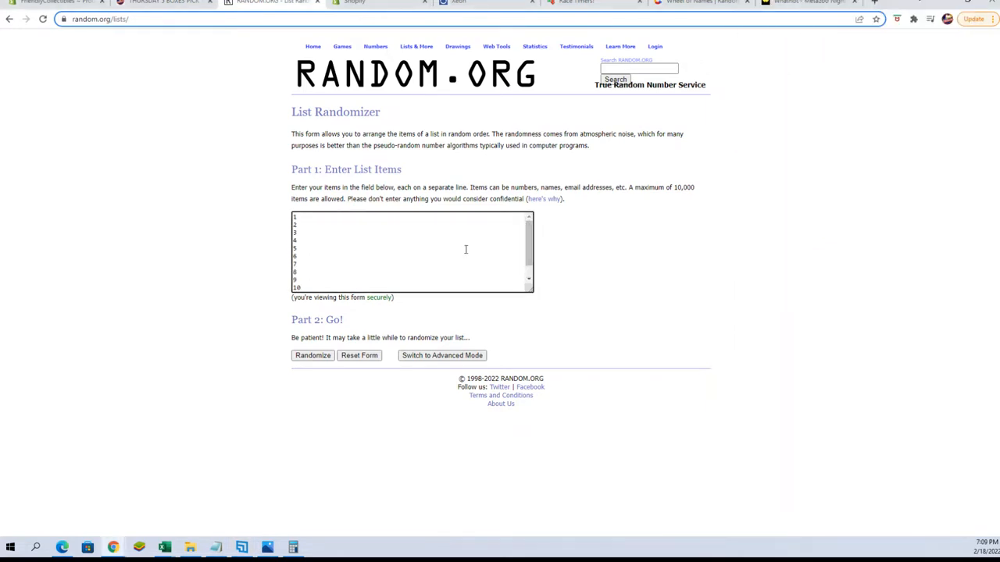
Randomize the test list of numbers 1 to 11 and reshuffle it several times.
{"action": "left_click", "coordinate": [313, 357]}
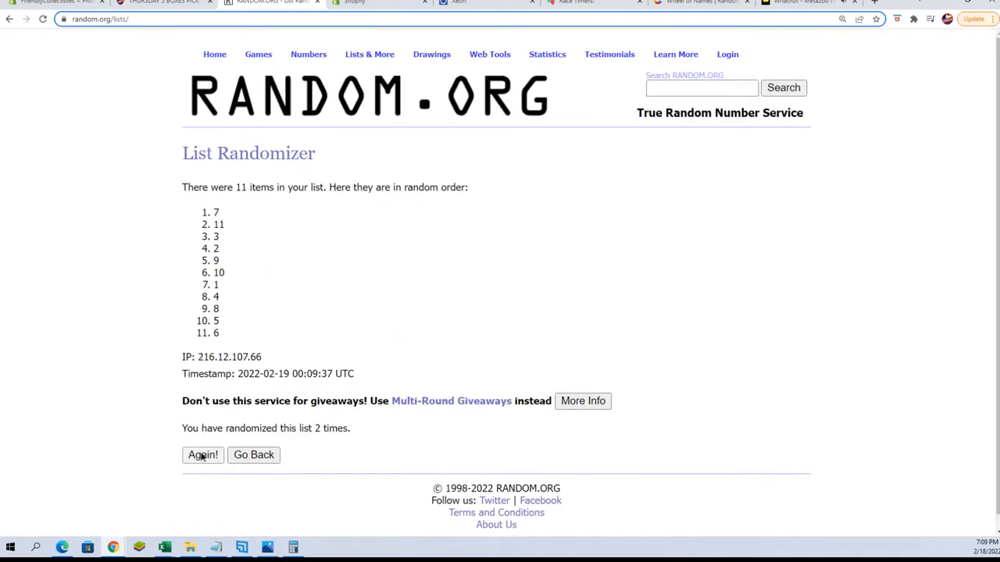
{"action": "left_click", "coordinate": [203, 455]}
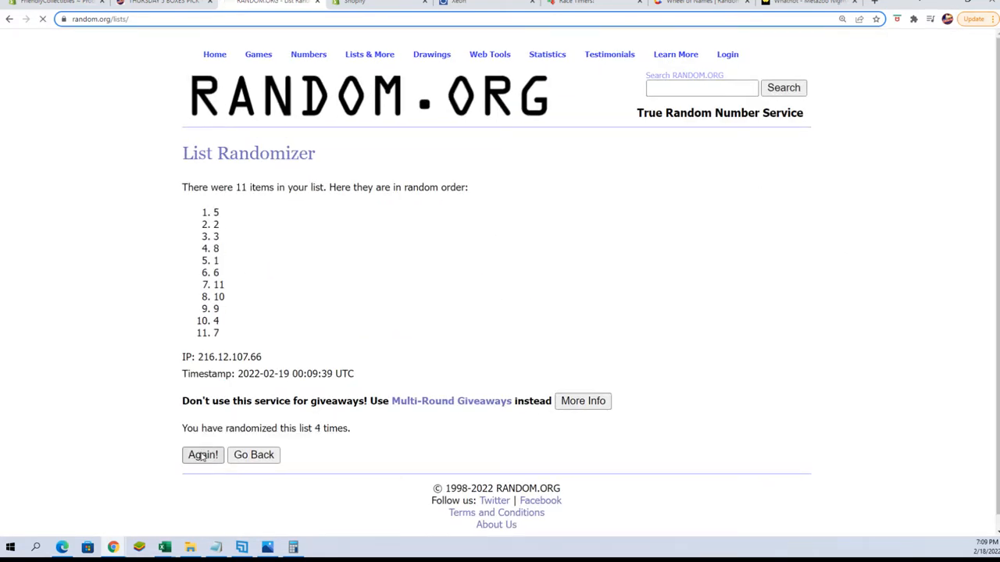
{"action": "left_click", "coordinate": [203, 454]}
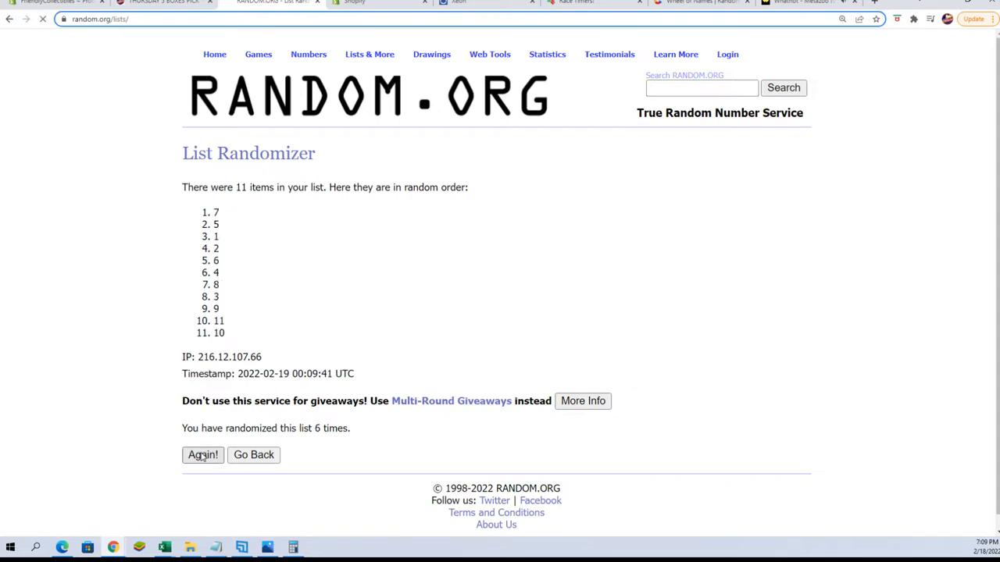
{"action": "left_click", "coordinate": [203, 455]}
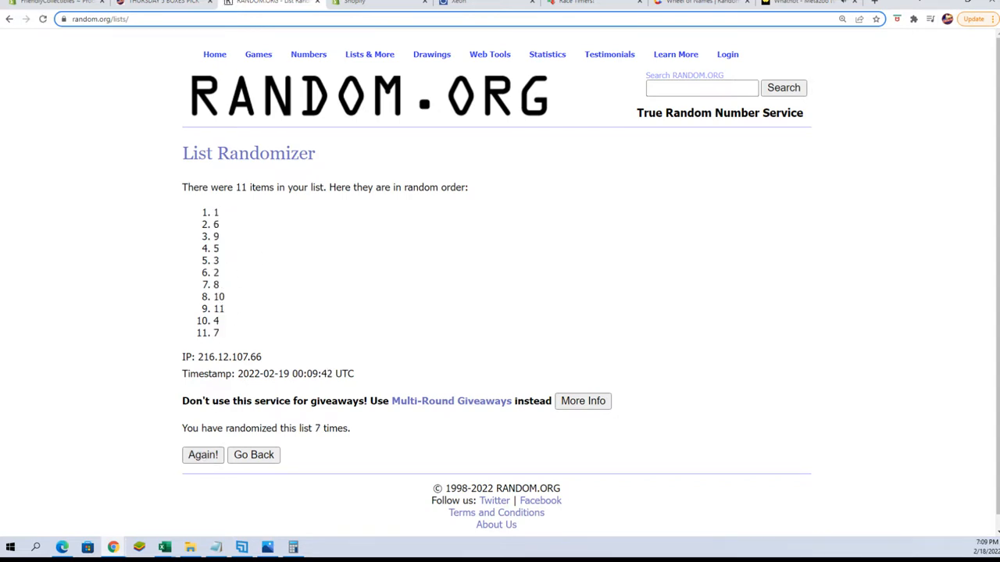
{"action": "left_click", "coordinate": [369, 53]}
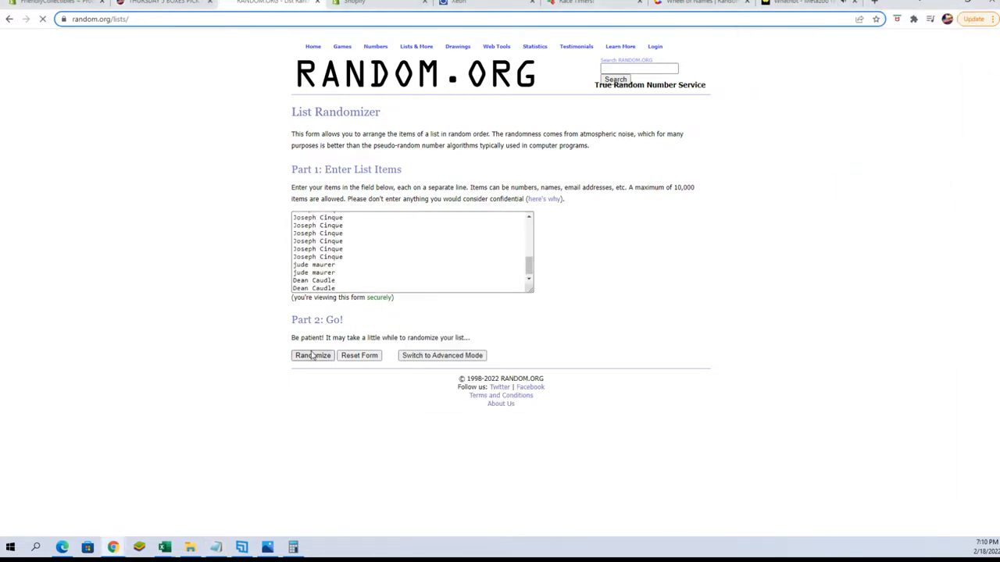
Randomize the 32 owner names and reshuffle them several times.
{"action": "left_click", "coordinate": [312, 357]}
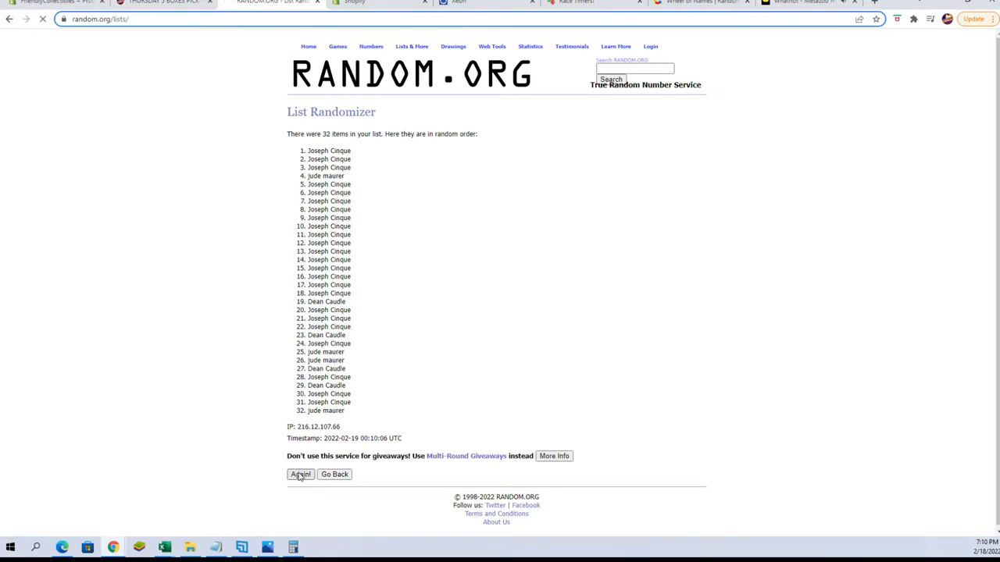
{"action": "left_click", "coordinate": [299, 475]}
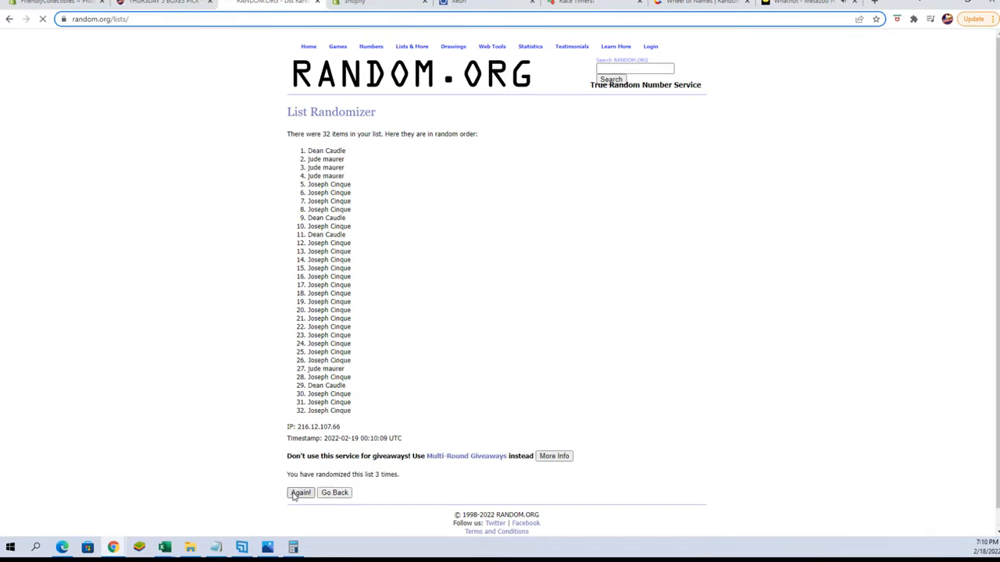
{"action": "left_click", "coordinate": [300, 492]}
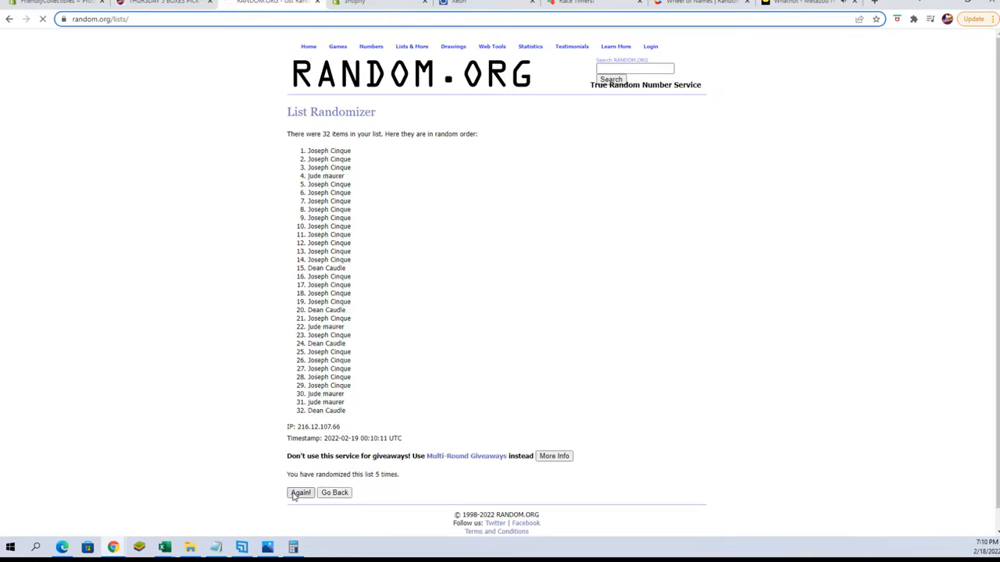
{"action": "left_click", "coordinate": [300, 492]}
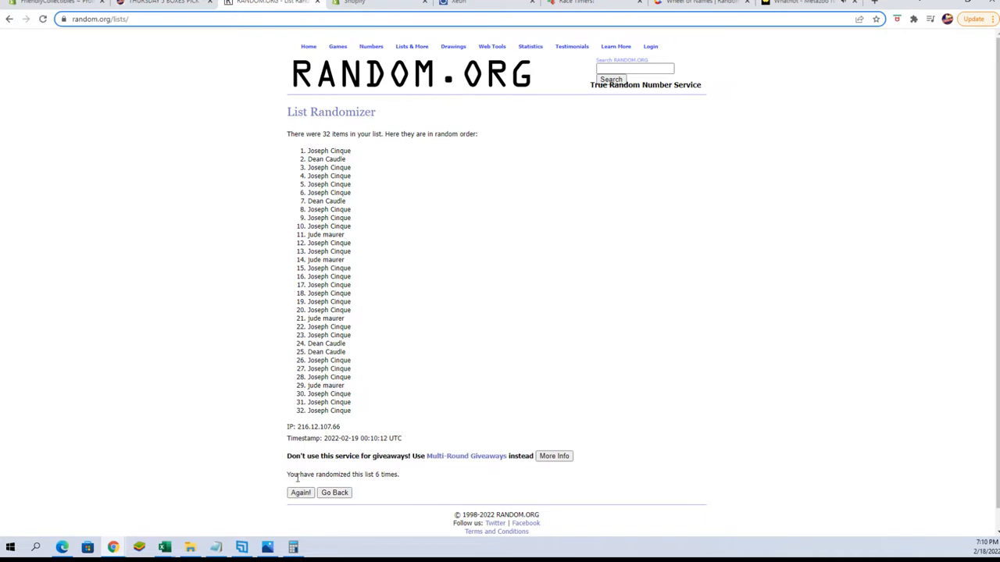
{"action": "left_click", "coordinate": [300, 492]}
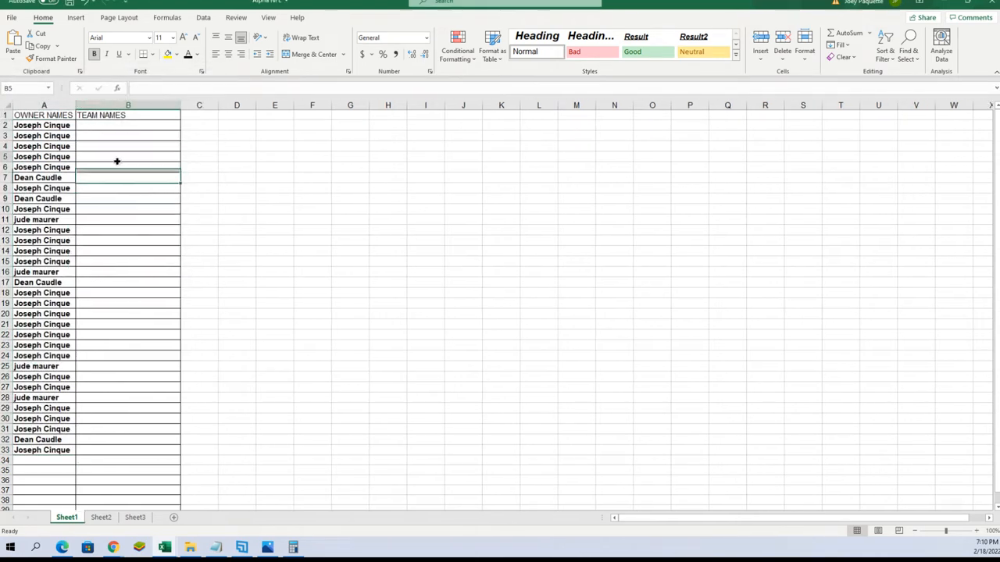
Return to the emptied List Randomizer after placing the owner names in Excel.
{"action": "left_click", "coordinate": [128, 125]}
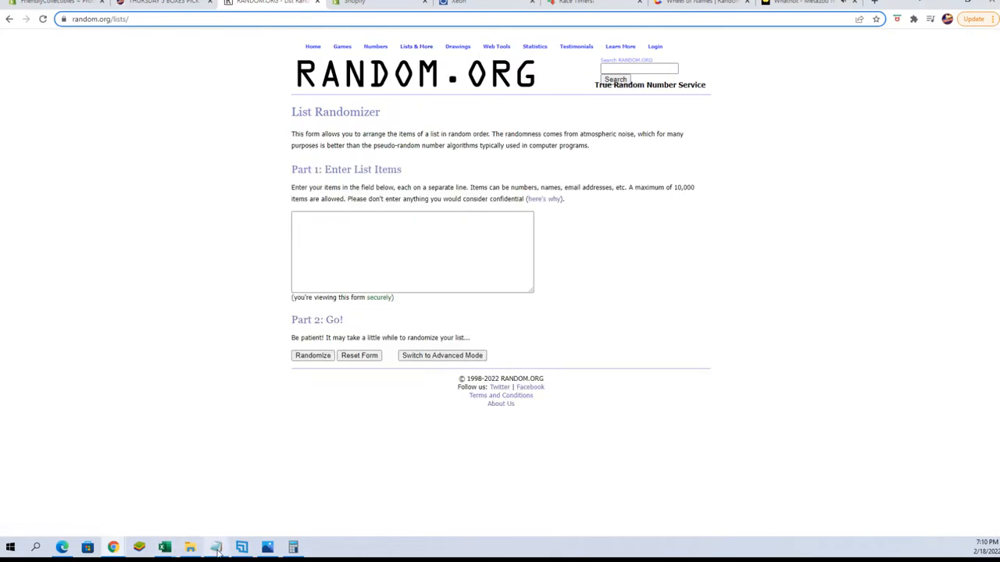
Enter the 32 NFL team names, randomize them and reshuffle several times.
{"action": "left_click", "coordinate": [216, 547]}
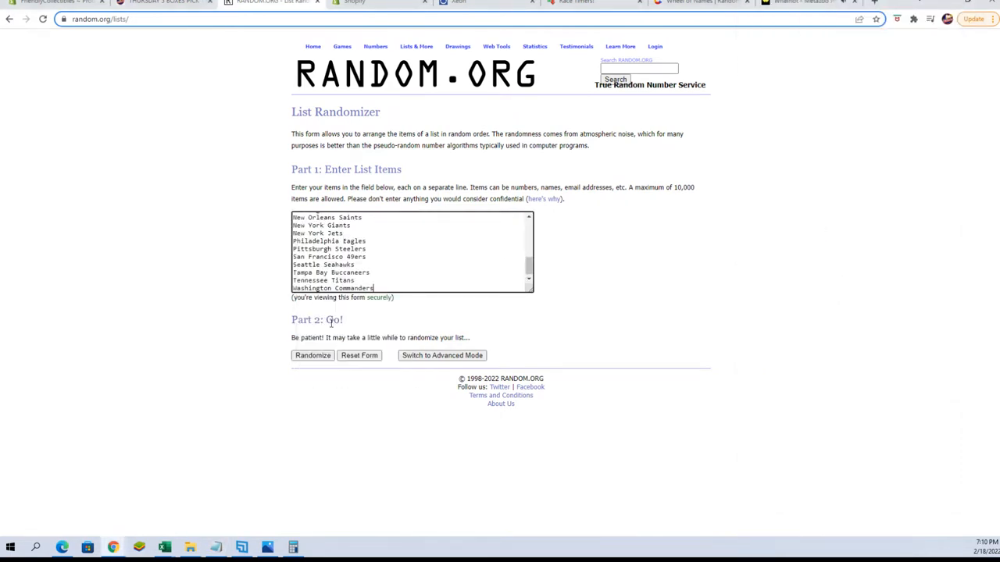
{"action": "left_click", "coordinate": [312, 356]}
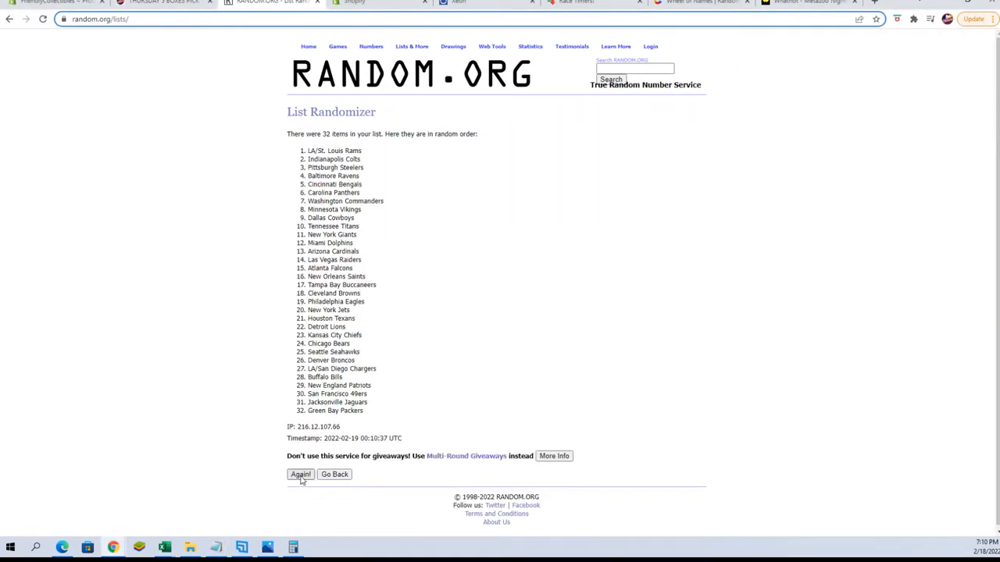
{"action": "left_click", "coordinate": [300, 475]}
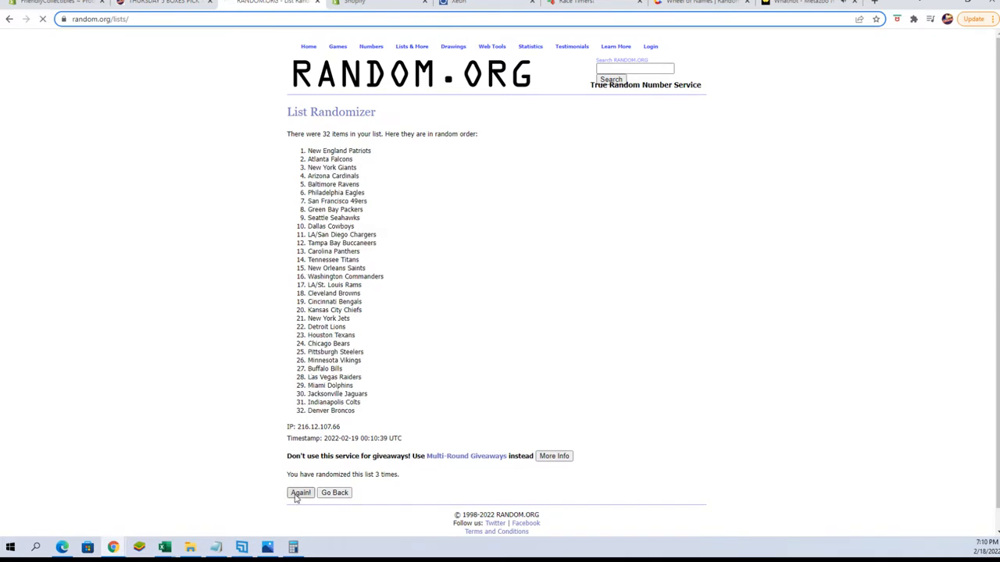
{"action": "left_click", "coordinate": [300, 494]}
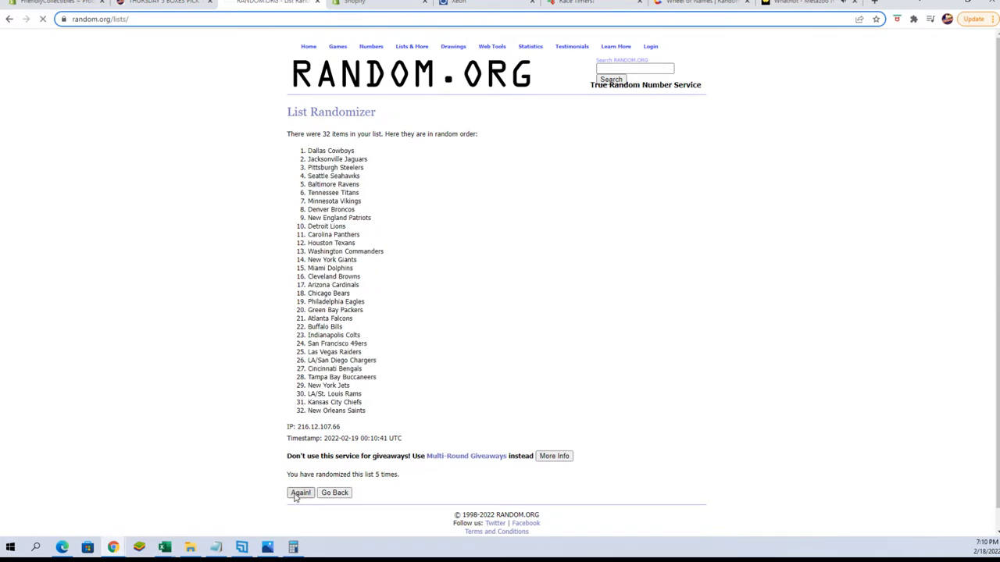
{"action": "left_click", "coordinate": [300, 492]}
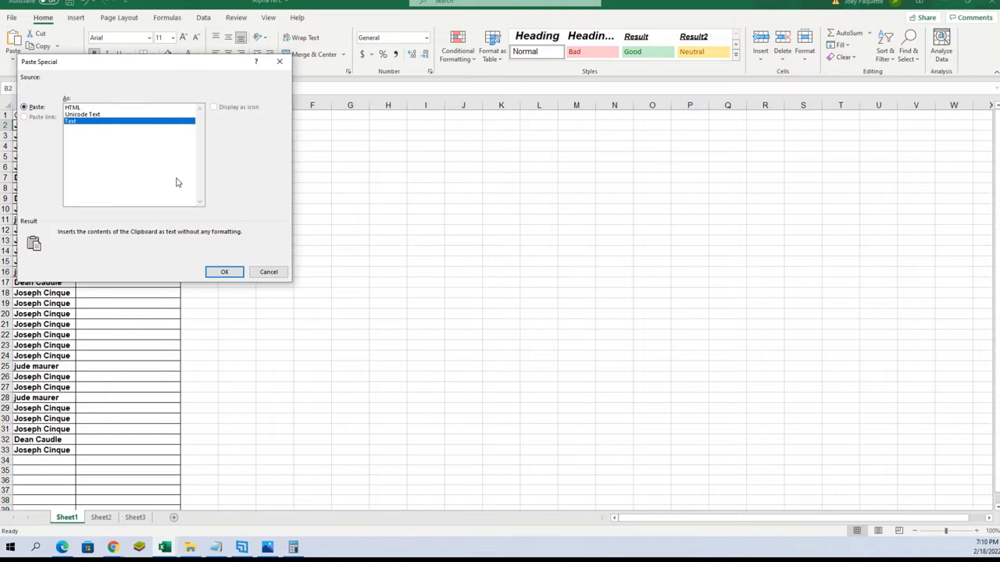
Paste the shuffled team names as Text into the TEAM NAMES column, pairing all 32 owners.
{"action": "left_click", "coordinate": [225, 272]}
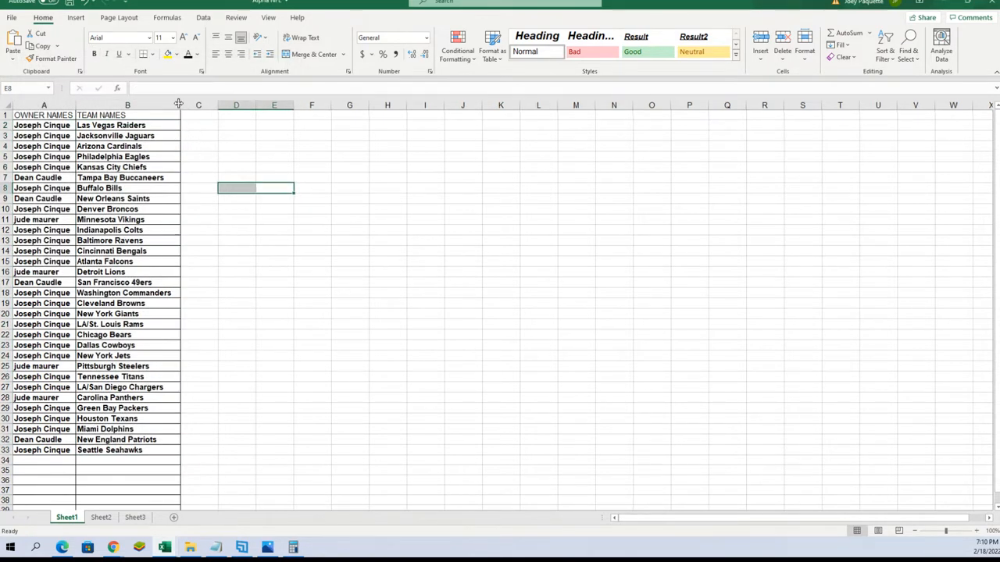